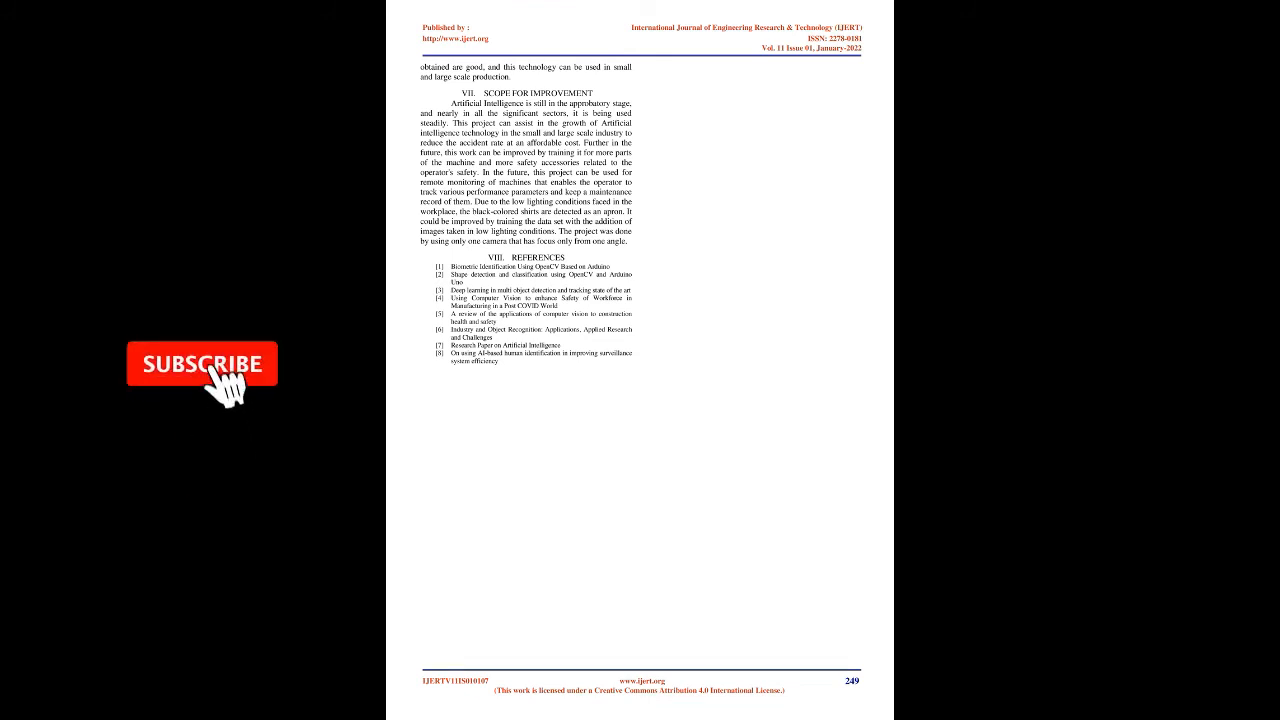
left_click(201, 363)
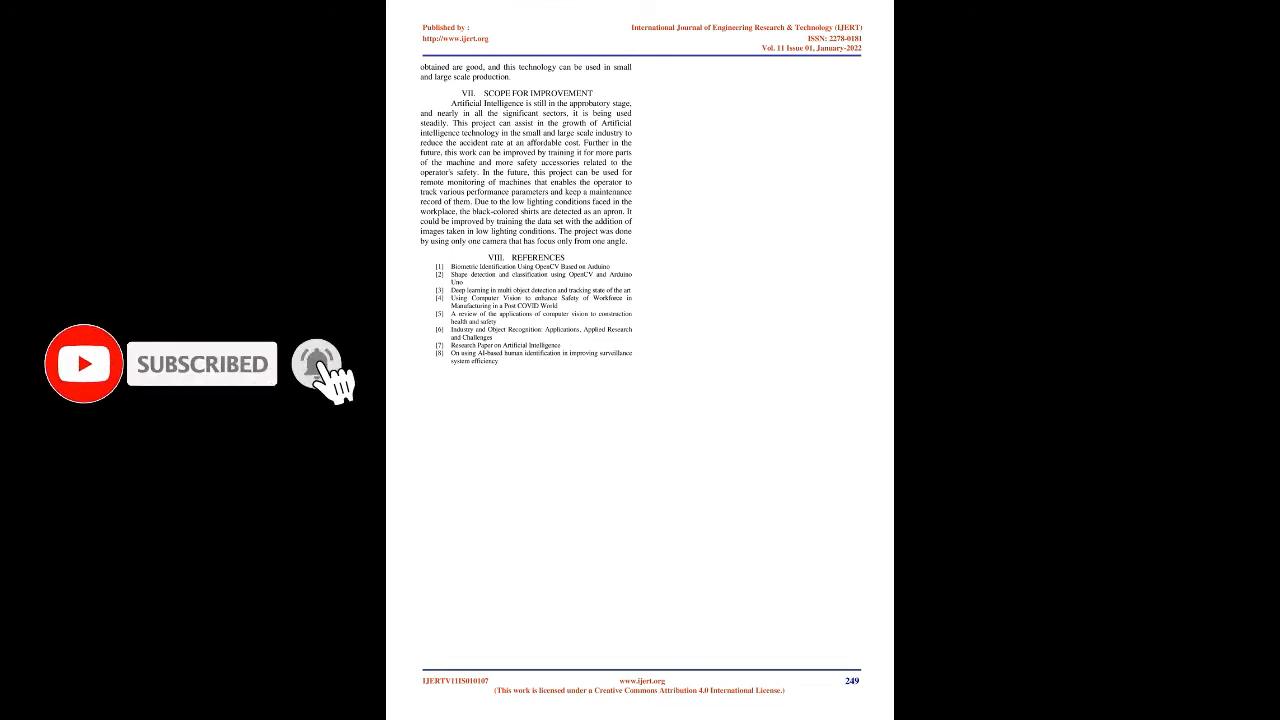